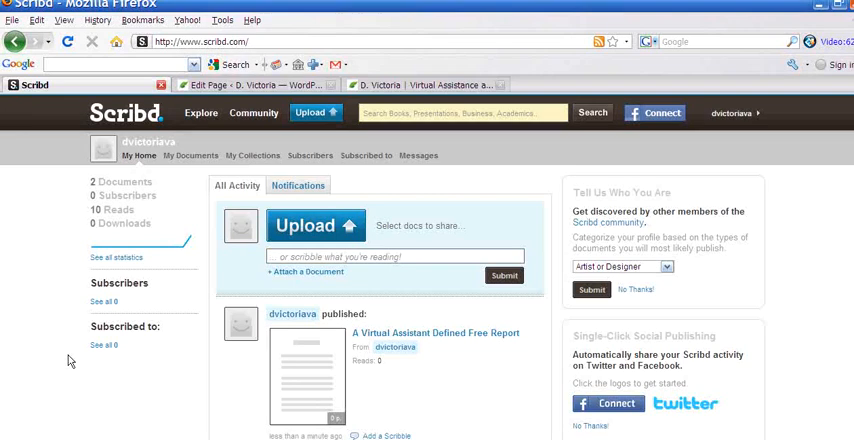
mouse_move(169, 386)
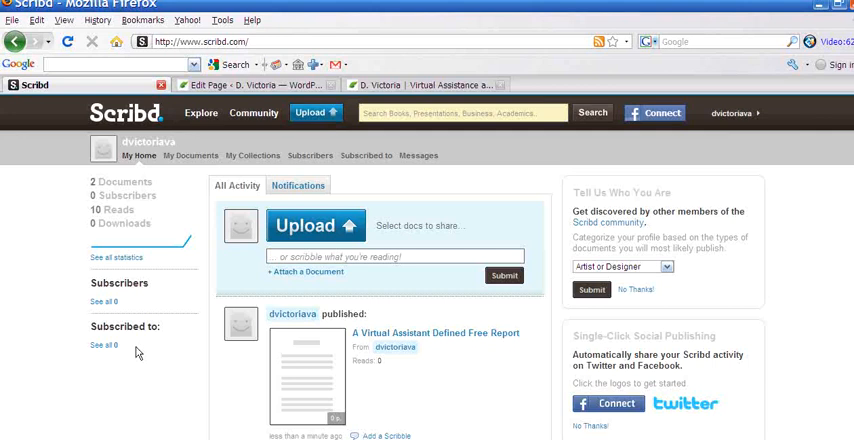
mouse_move(117, 330)
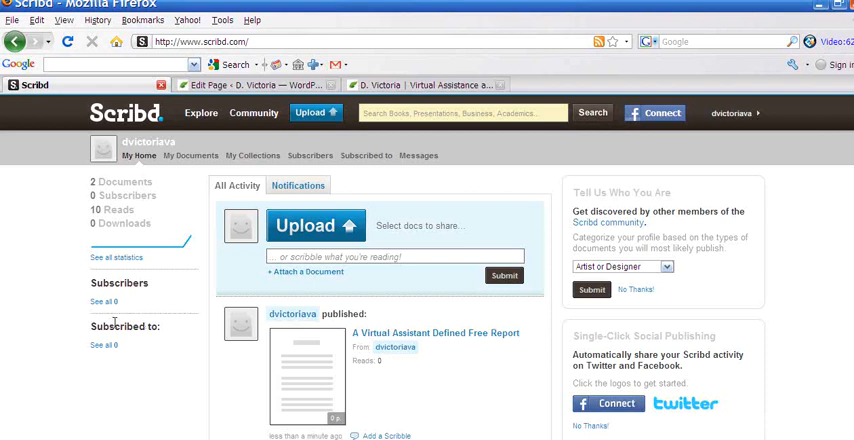
mouse_move(168, 336)
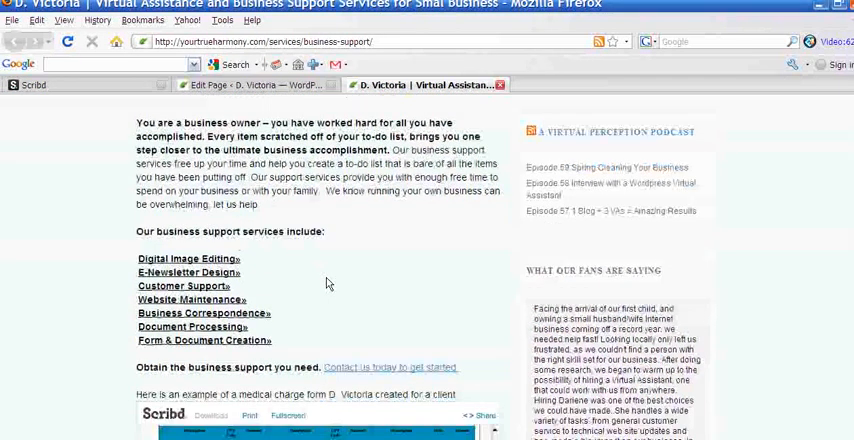
Scroll the D. Victoria business-support page down to the embedded Scribd medical charge form.
scroll("down", 3)
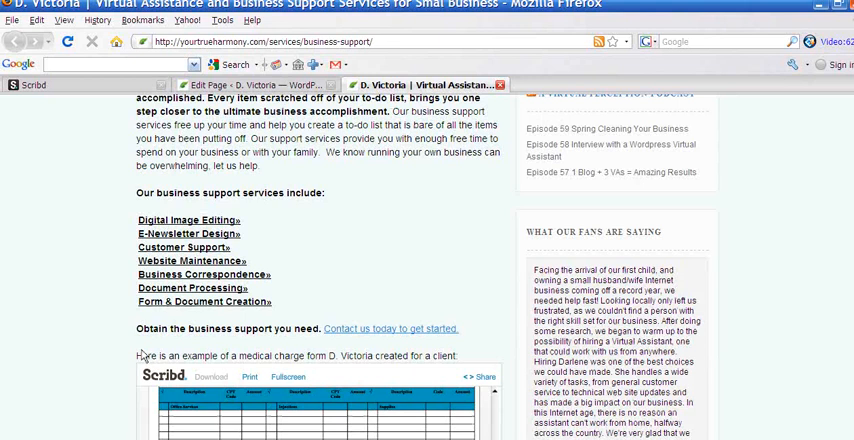
scroll("down", 3)
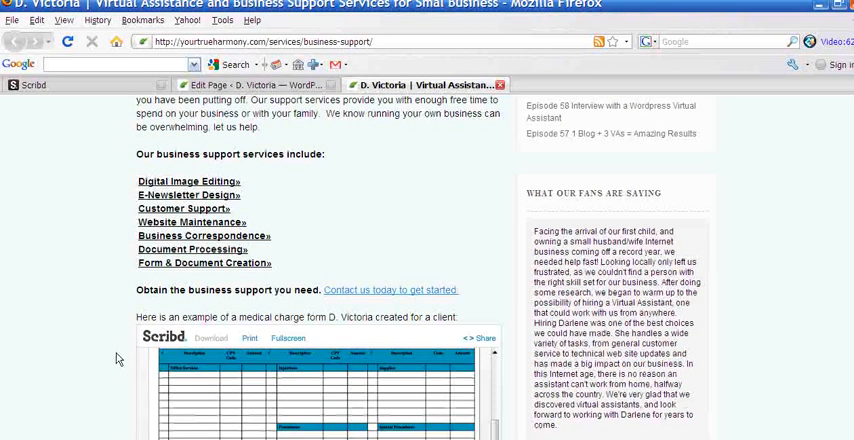
scroll("down", 3)
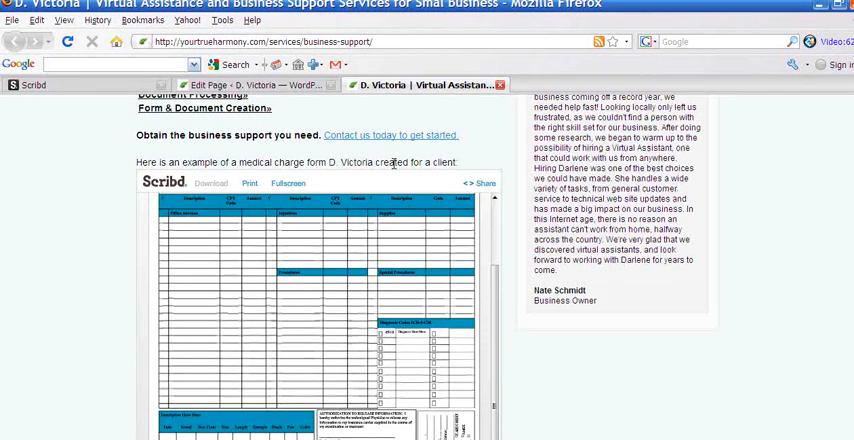
scroll("down", 3)
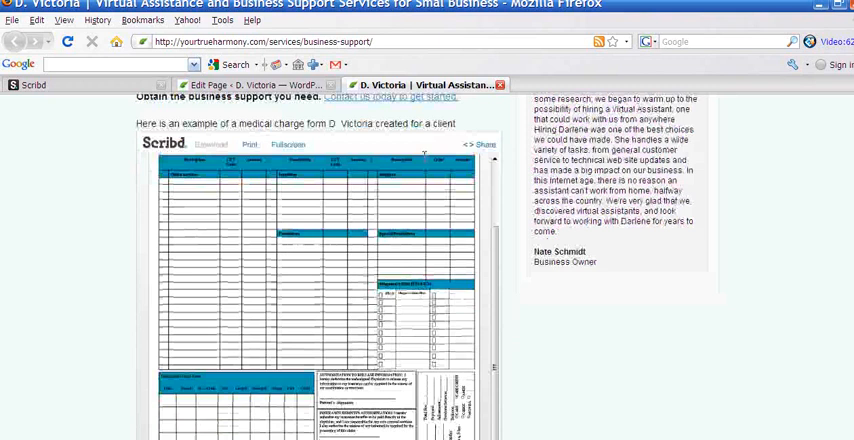
scroll("down", 3)
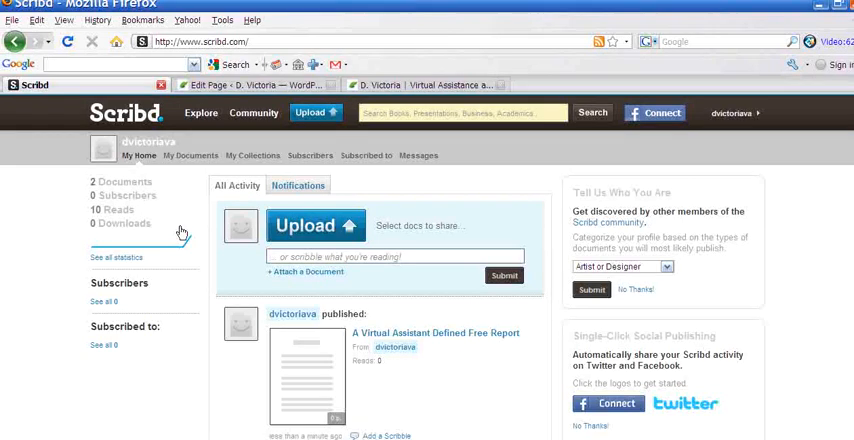
mouse_move(315, 225)
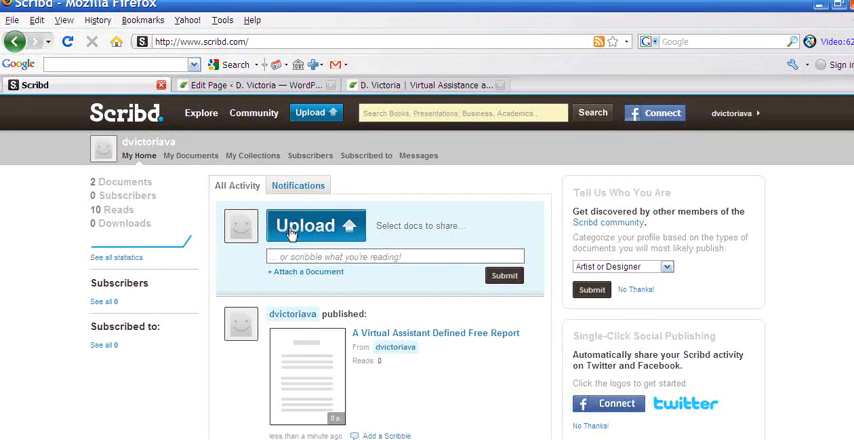
Upload Sample-chargeticket.pdf to Scribd and accept the terms confirmation.
left_click(309, 225)
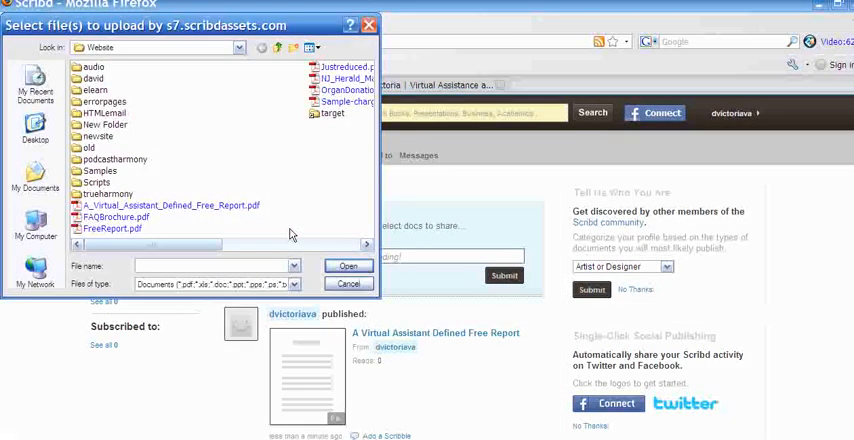
mouse_move(267, 180)
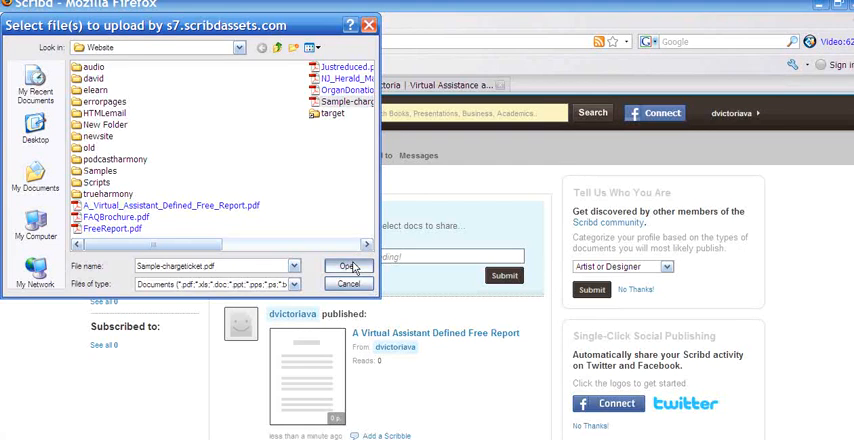
left_click(349, 266)
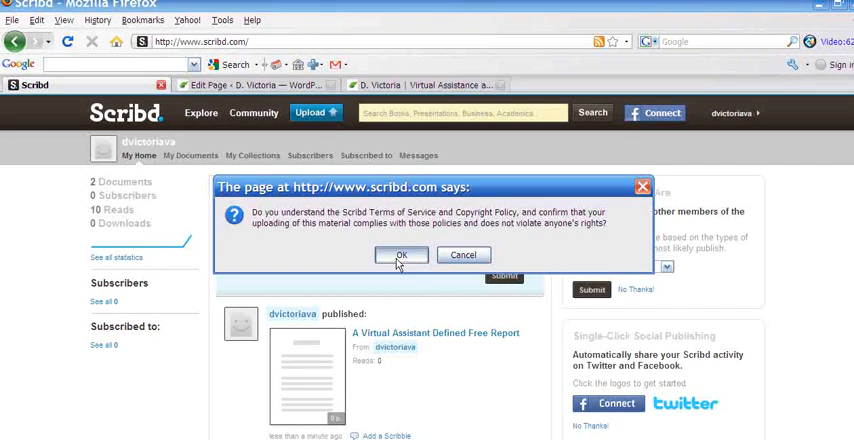
left_click(401, 255)
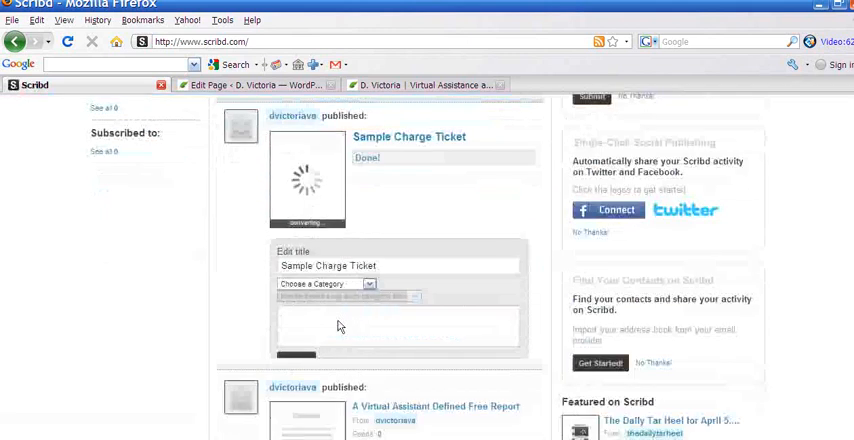
Open the Sample Charge Ticket document from the My Documents list.
scroll("up", 3)
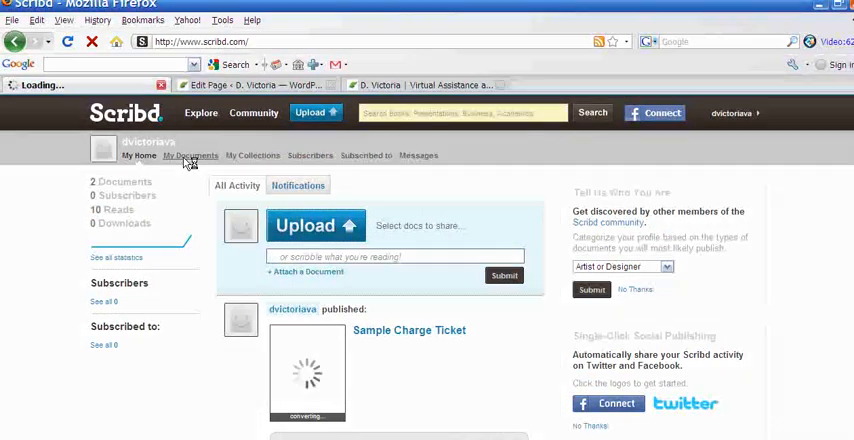
left_click(197, 155)
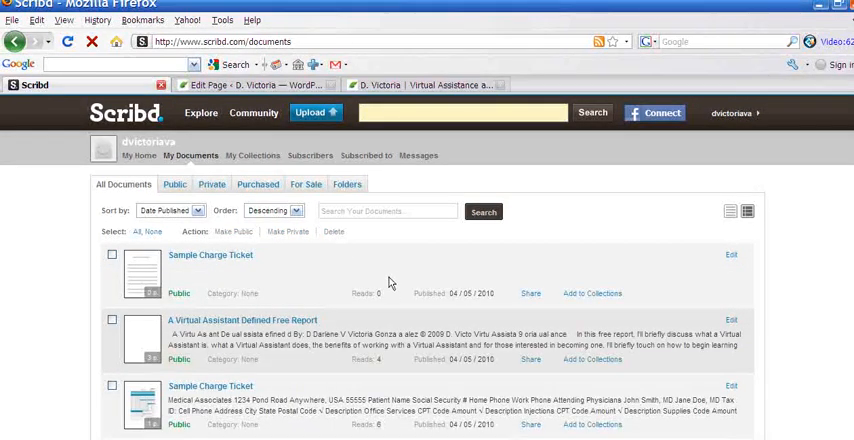
scroll("down", 3)
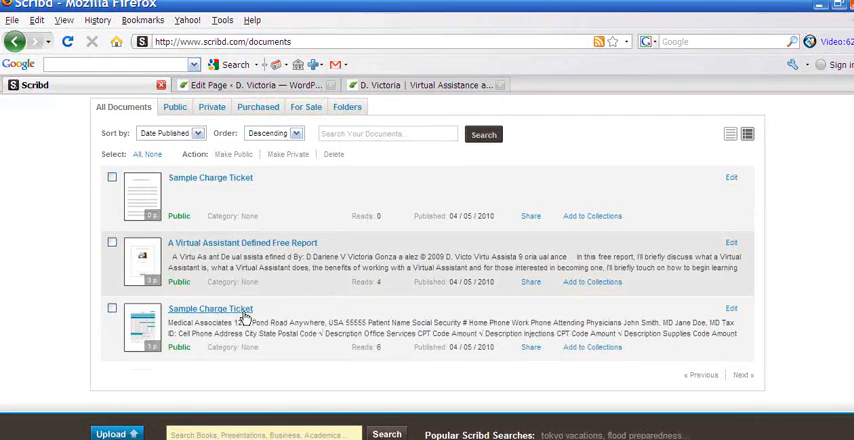
left_click(210, 308)
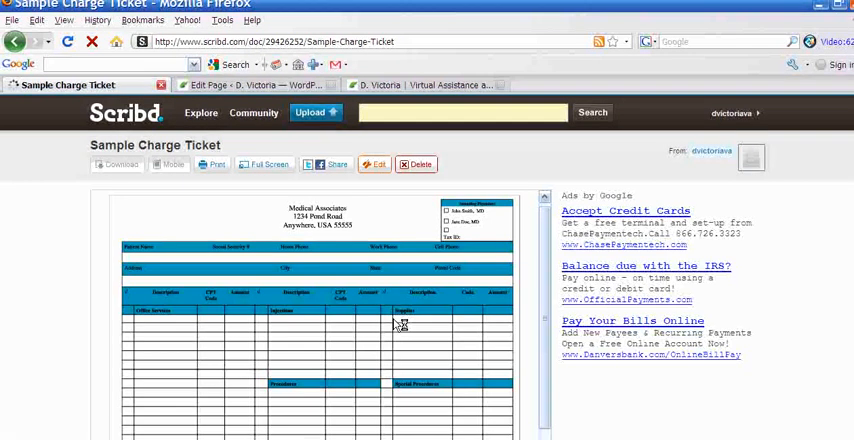
Choose Edit on the Sample Charge Ticket document page.
scroll("down", 3)
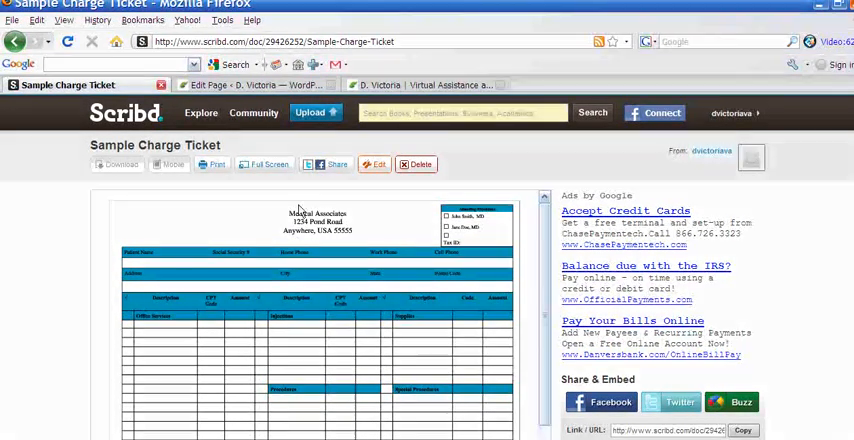
left_click(374, 164)
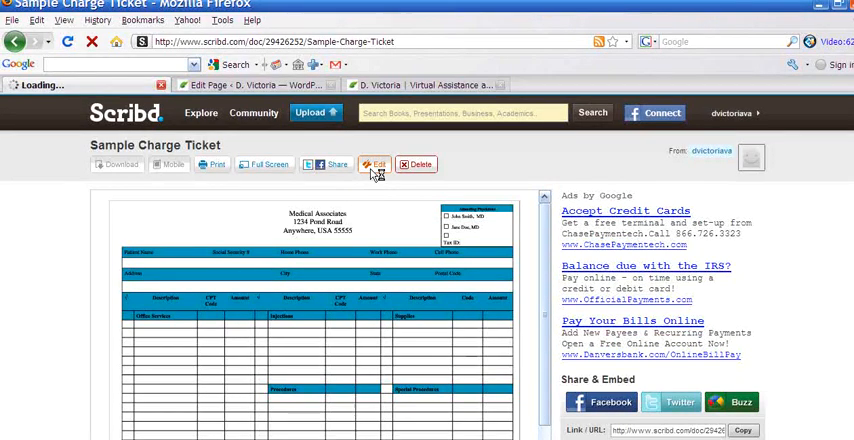
Keep the Sample Charge Ticket document's visibility set to public.
left_click(375, 164)
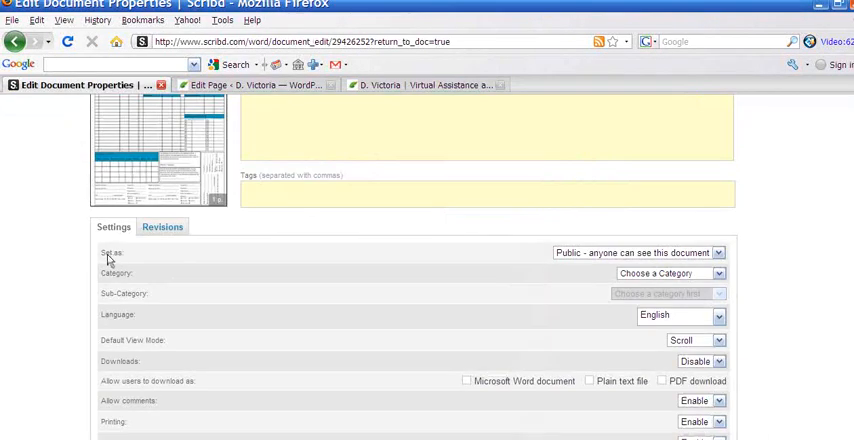
left_click(637, 252)
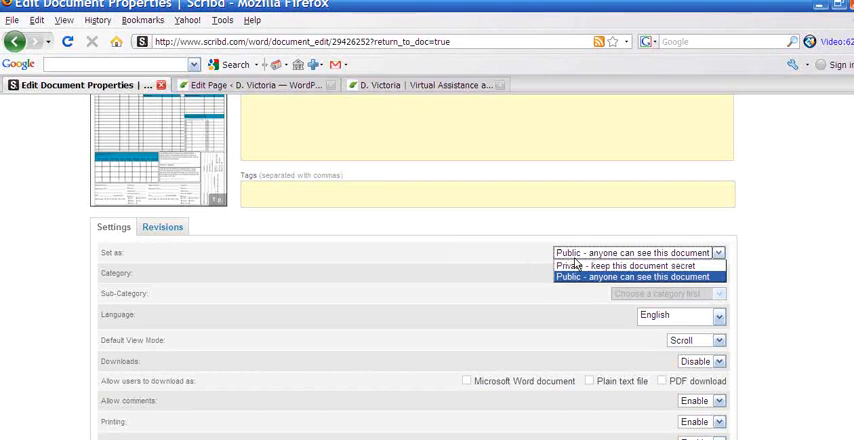
left_click(632, 277)
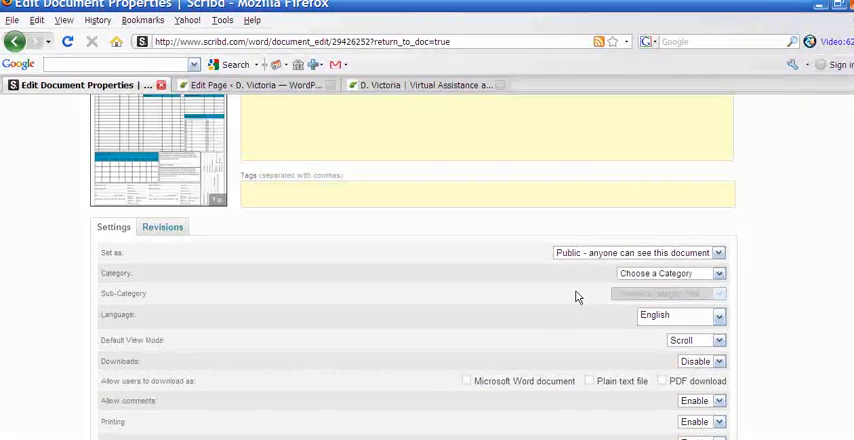
mouse_move(372, 325)
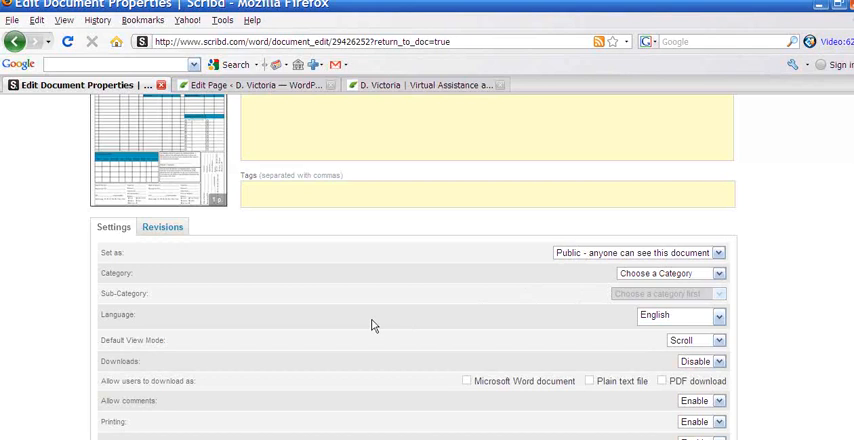
scroll("down", 3)
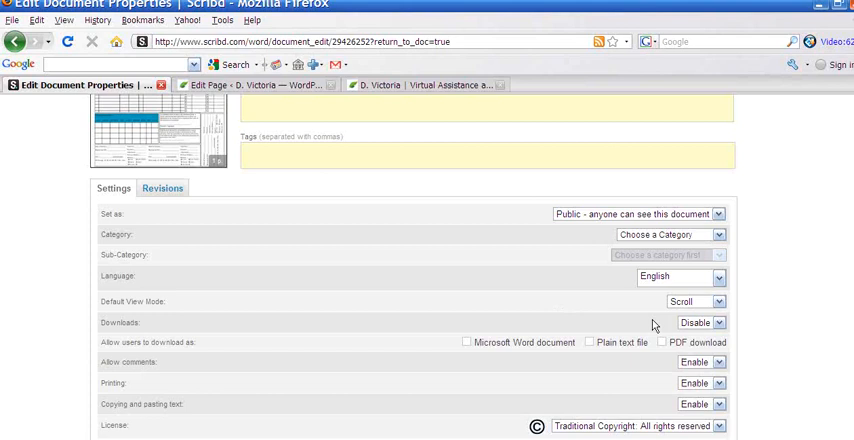
Untick the Microsoft Word download option, leaving only PDF downloads allowed.
left_click(700, 322)
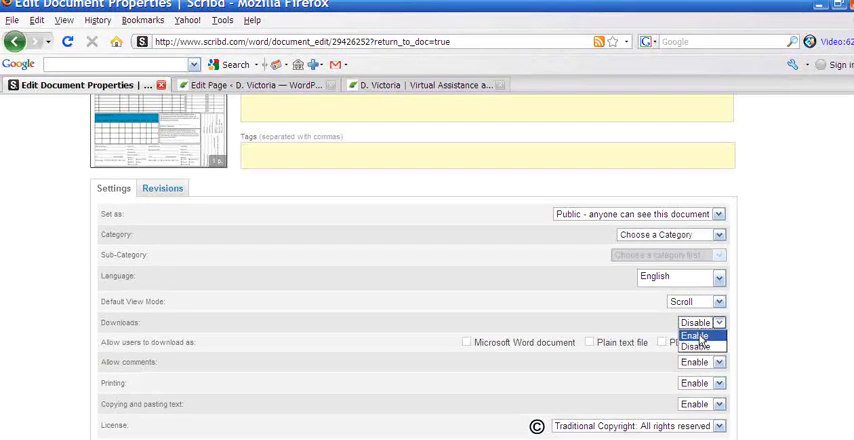
left_click(694, 334)
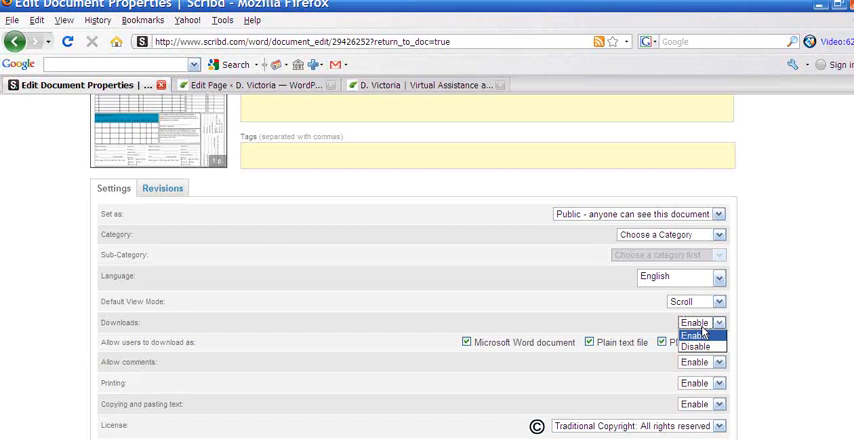
left_click(700, 322)
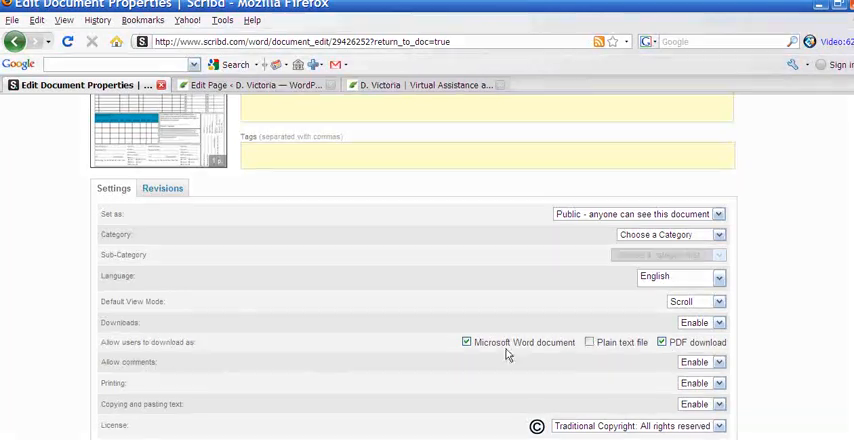
left_click(466, 342)
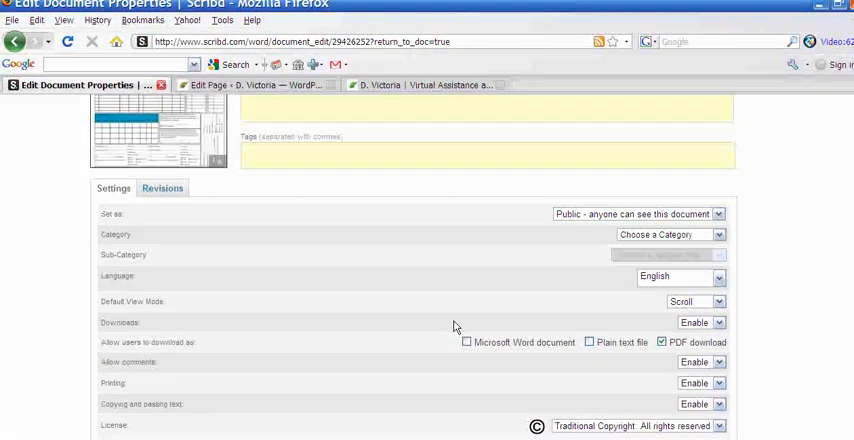
scroll("down", 3)
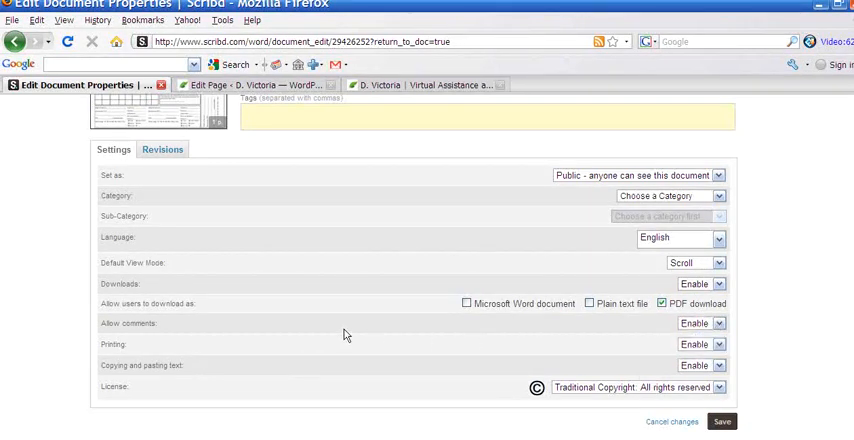
mouse_move(162, 340)
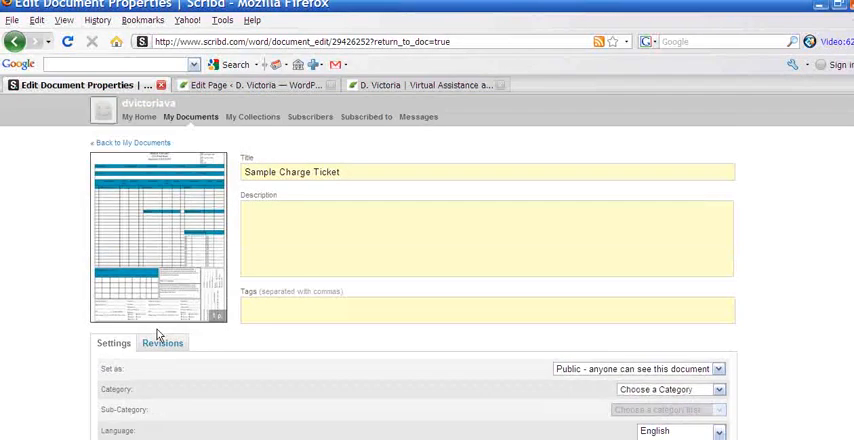
scroll("down", 3)
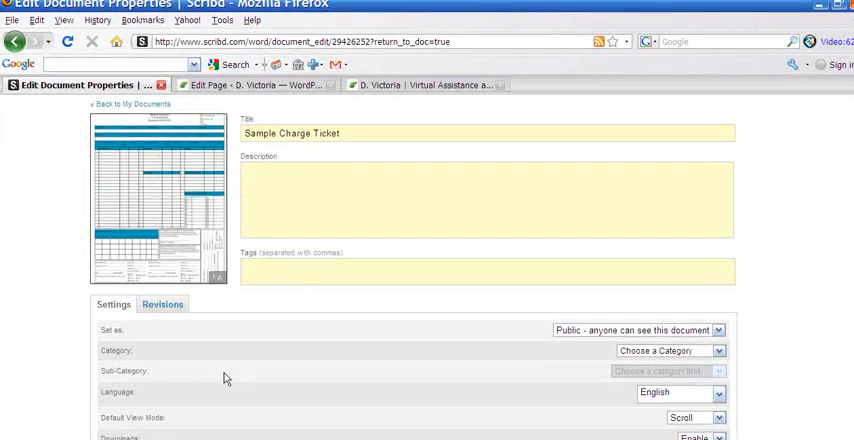
scroll("down", 3)
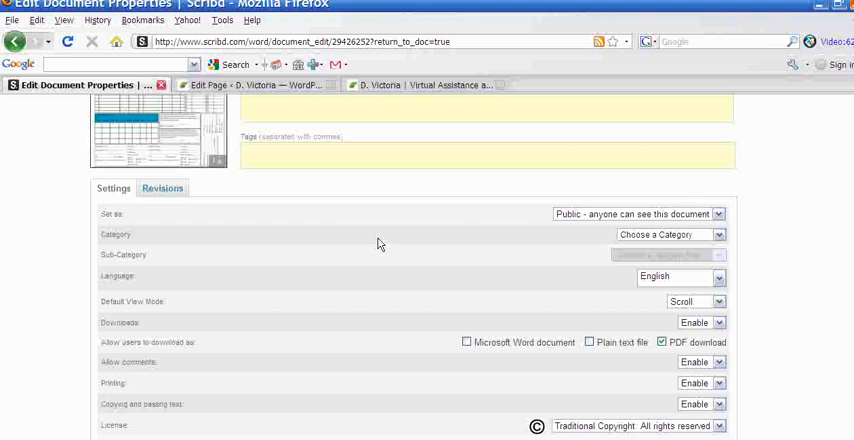
mouse_move(337, 232)
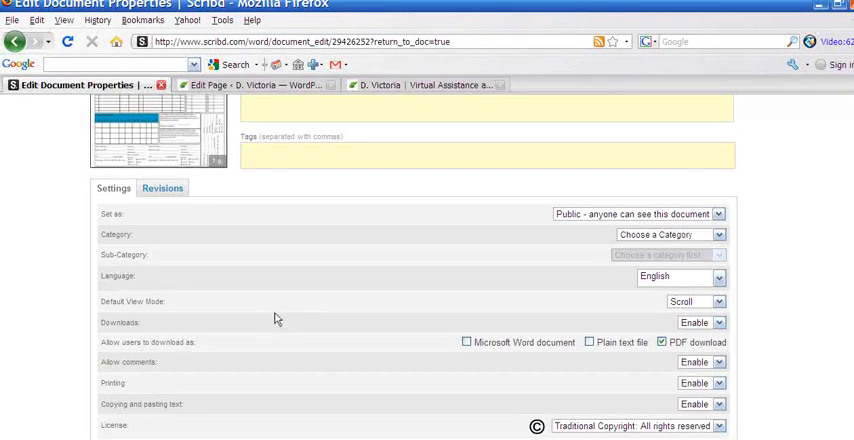
scroll("down", 3)
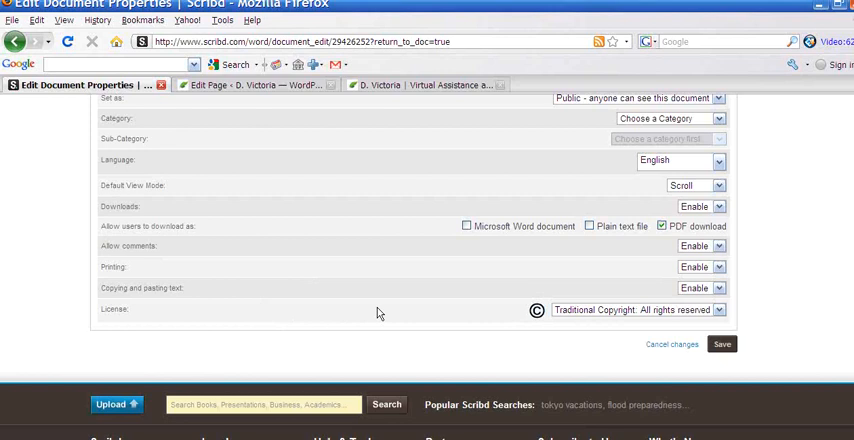
mouse_move(494, 319)
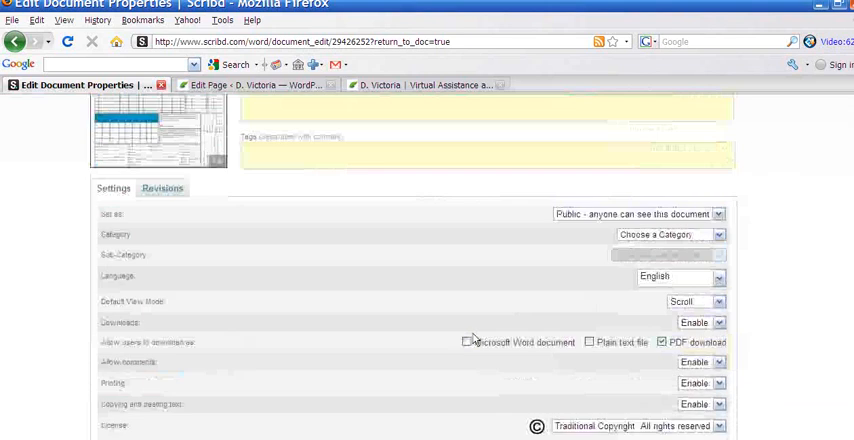
Set the Downloads dropdown to Disable and save the document settings.
scroll("down", 3)
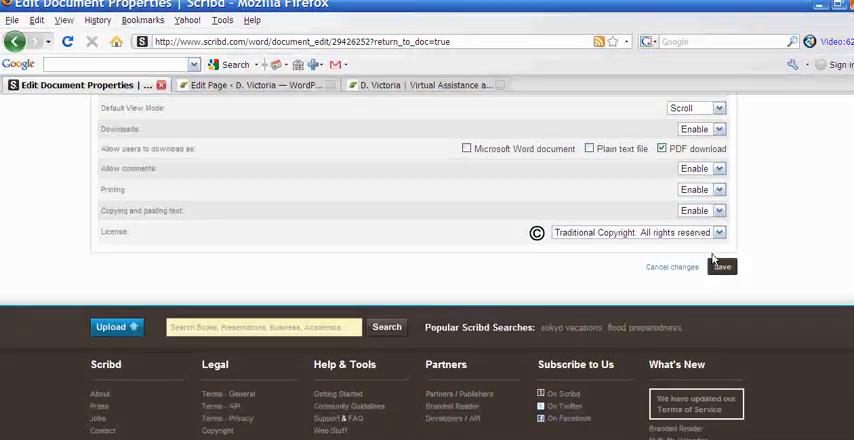
left_click(701, 128)
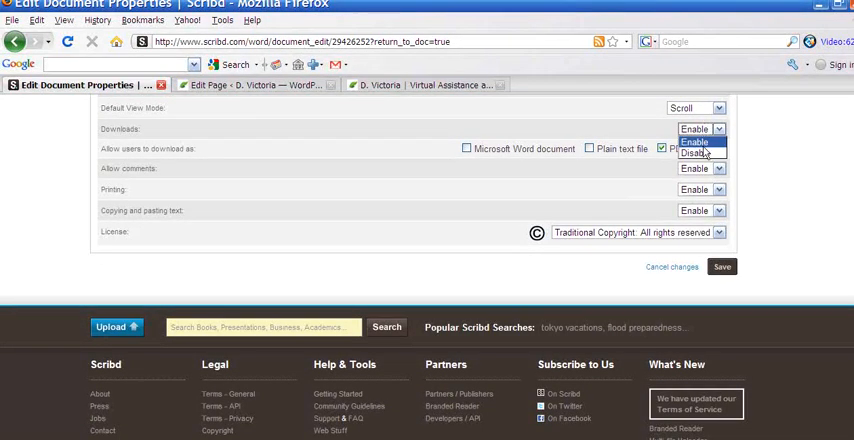
left_click(694, 153)
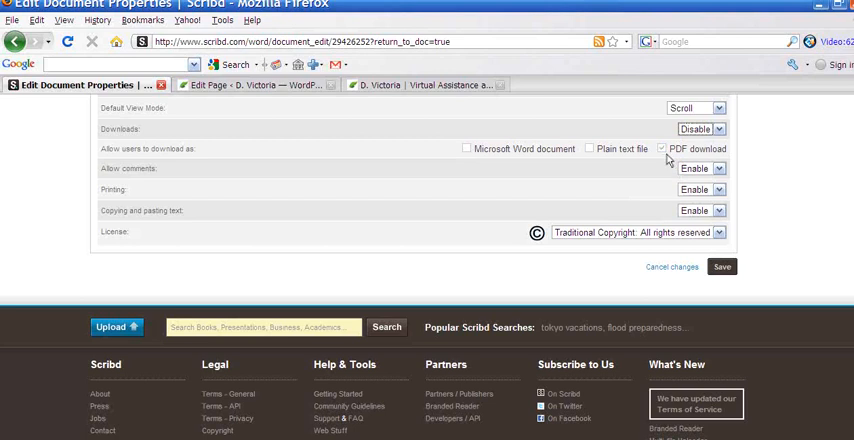
left_click(722, 266)
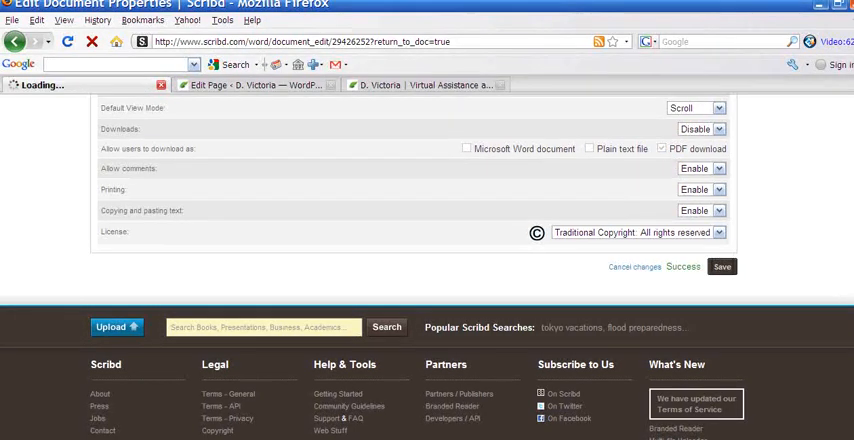
left_click(721, 266)
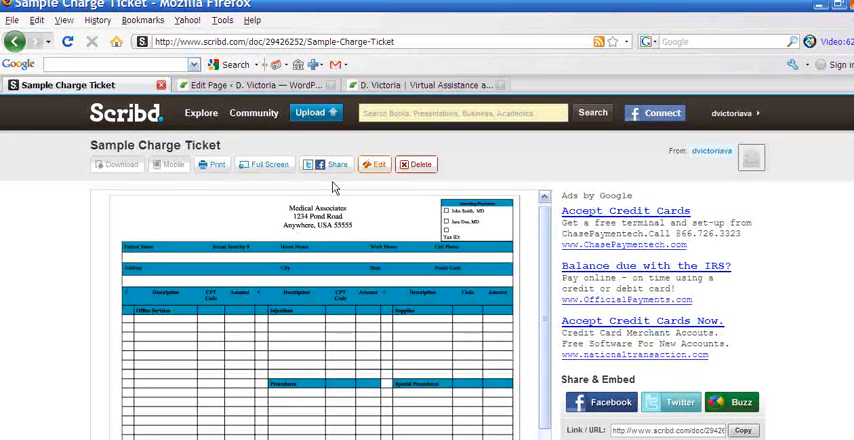
Show Sample Charge Ticket's embed code in the share panel with Scroll view.
left_click(332, 164)
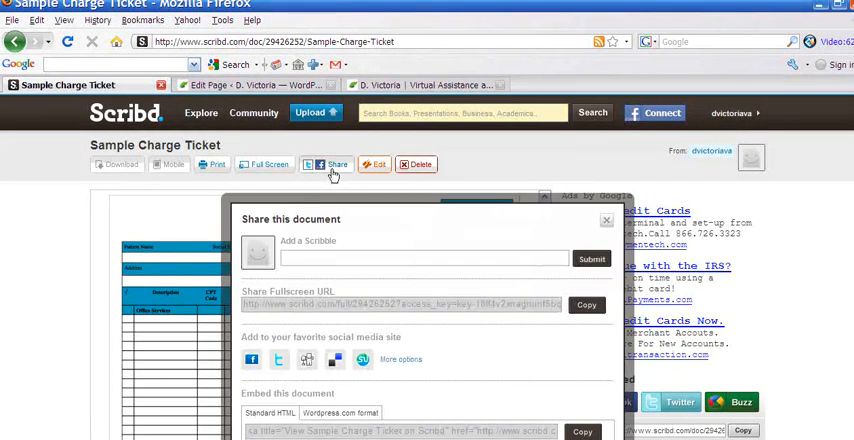
scroll("down", 3)
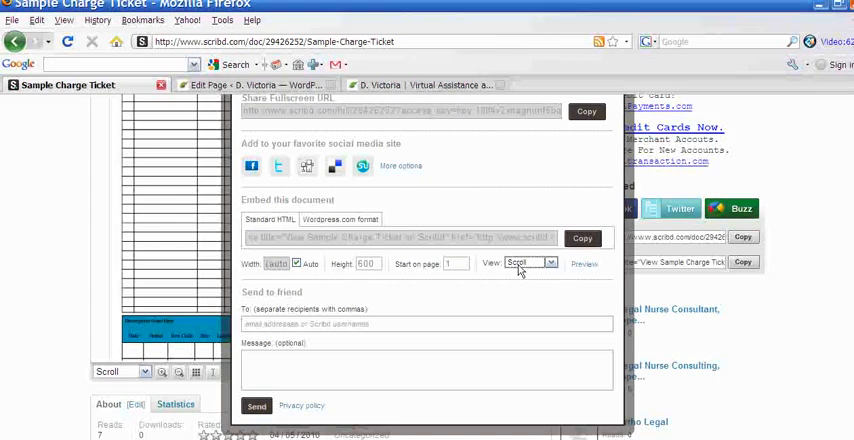
left_click(527, 263)
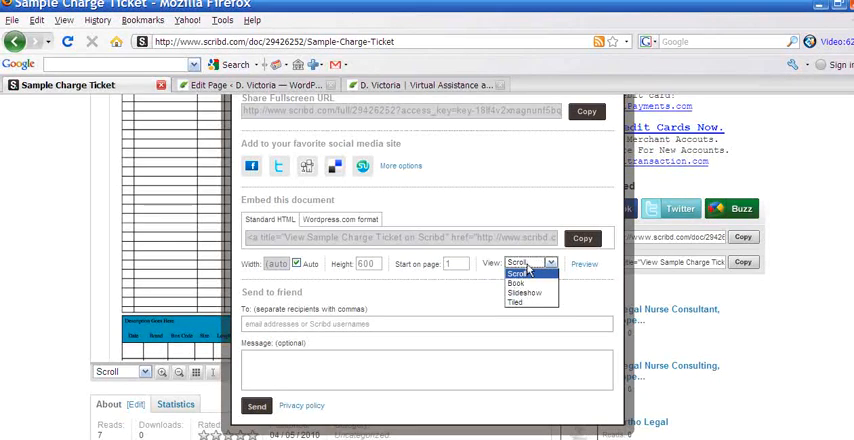
left_click(530, 262)
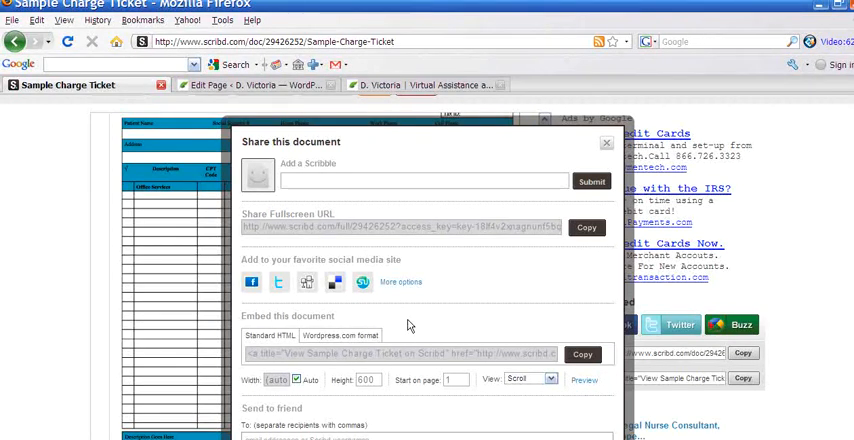
mouse_move(384, 303)
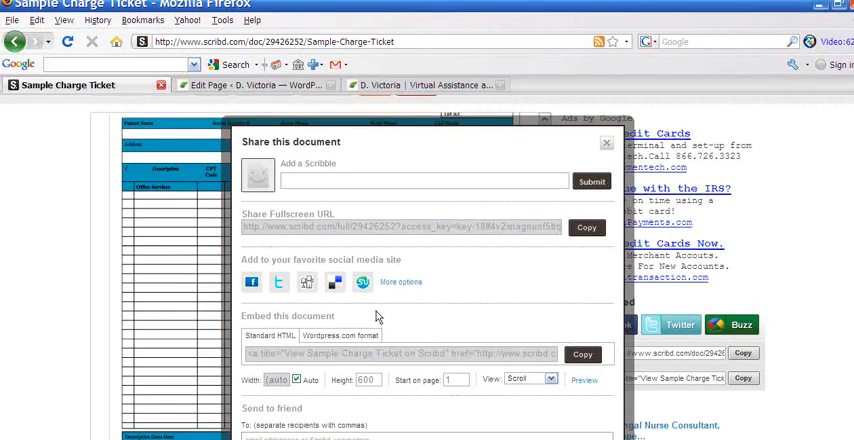
mouse_move(386, 312)
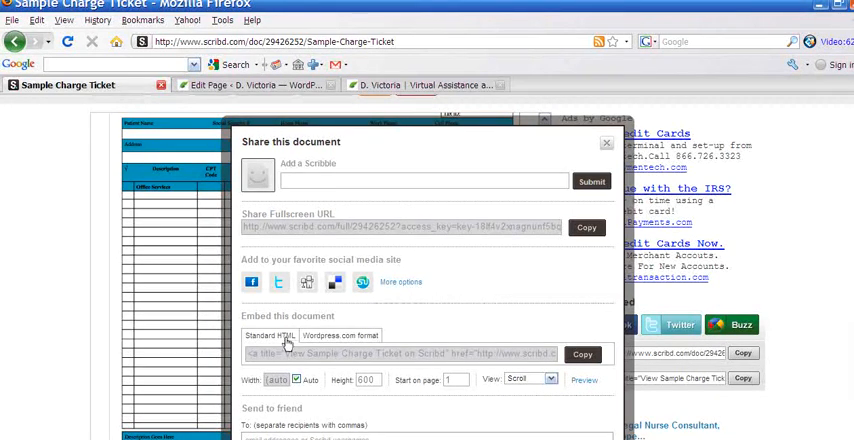
Copy the Standard HTML embed code for Sample Charge Ticket.
left_click(582, 354)
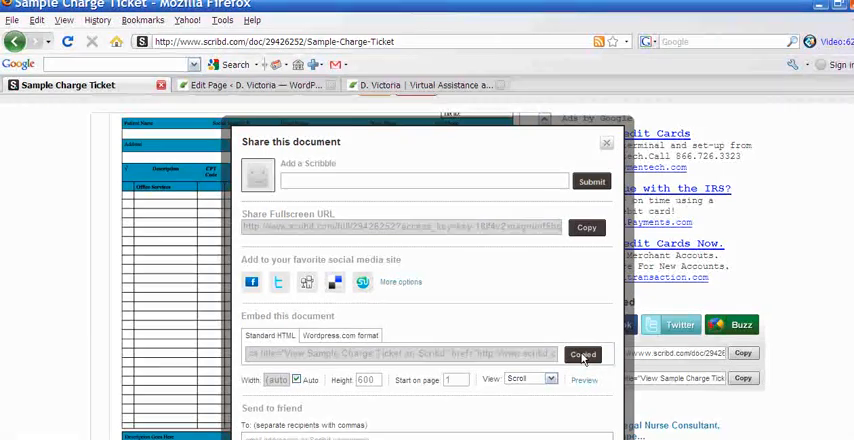
left_click(582, 354)
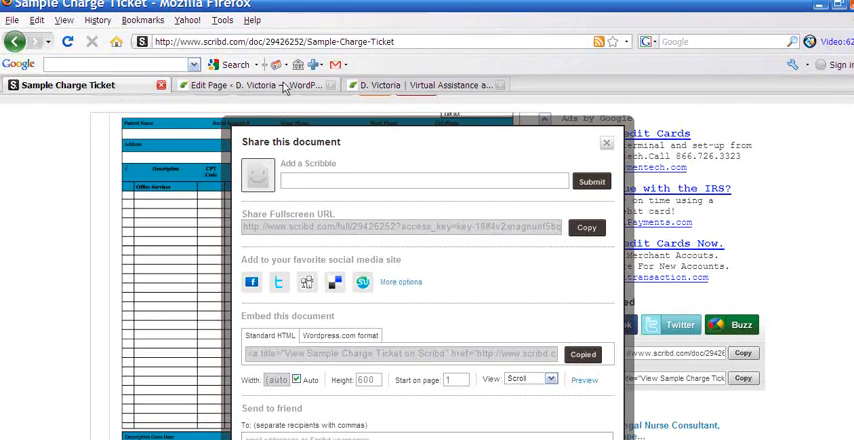
Paste the embed code into the WordPress Business Support page, update it, and view it live.
left_click(250, 85)
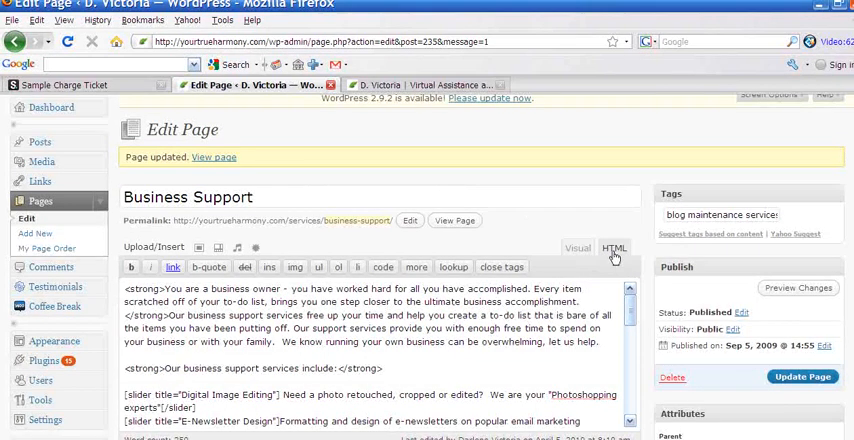
scroll("down", 3)
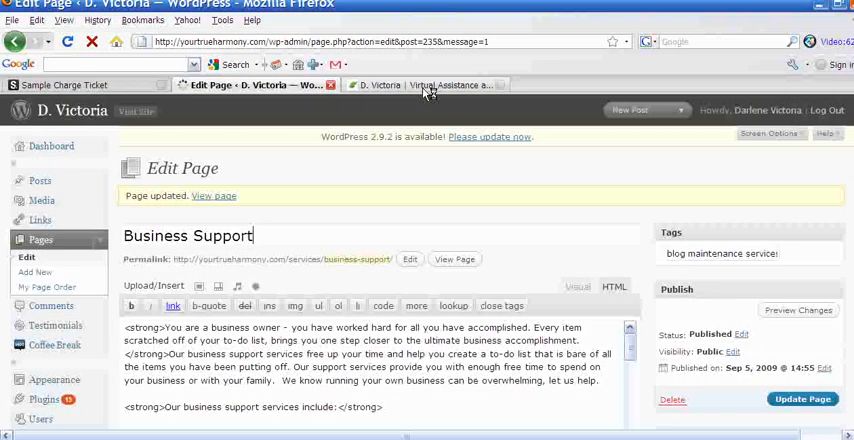
left_click(425, 84)
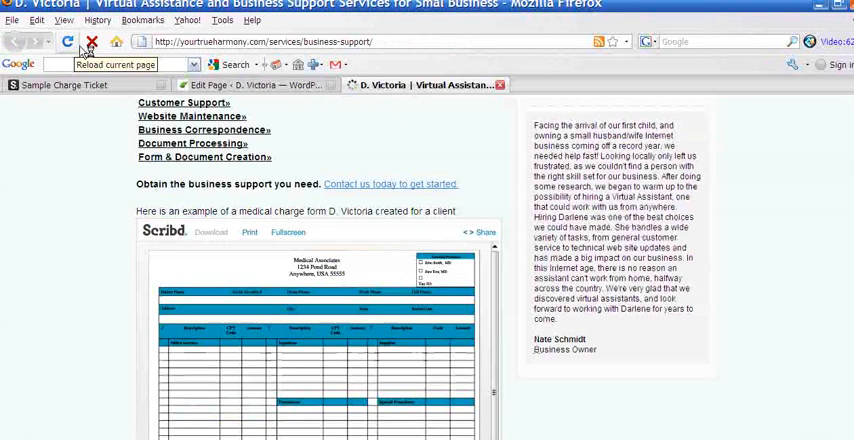